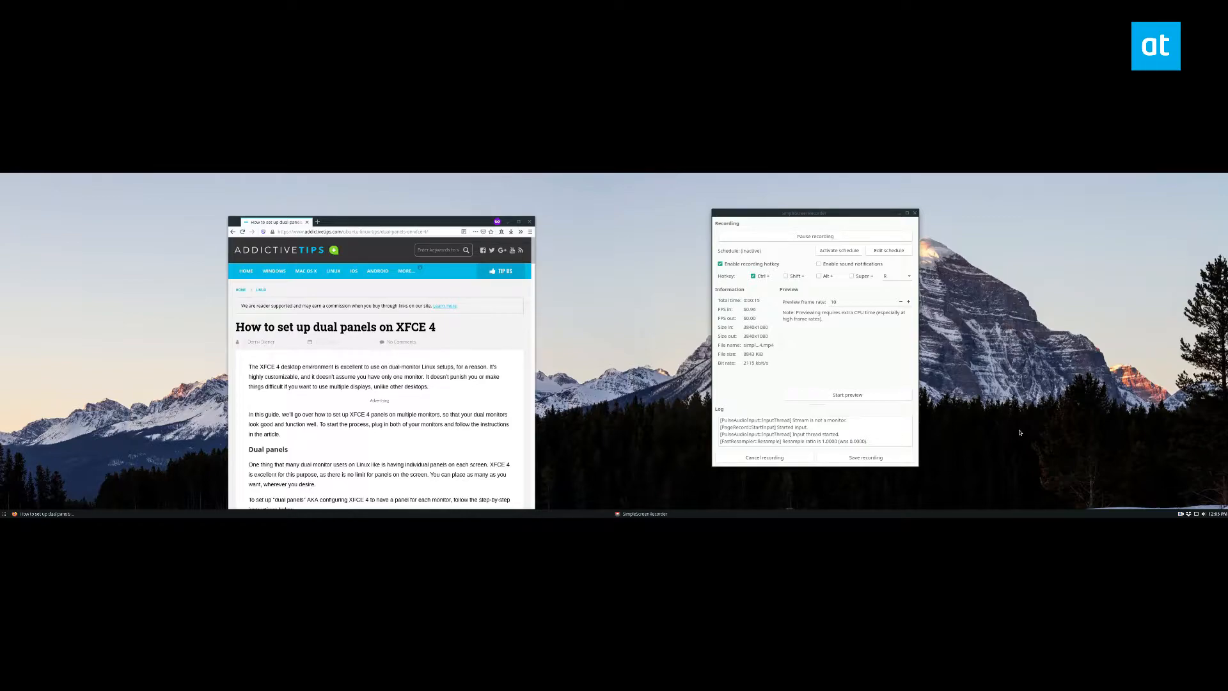
- Scroll the AddictiveTips dual-panel article down to Step 2's wget download command
{"action": "left_click", "coordinate": [6, 514]}
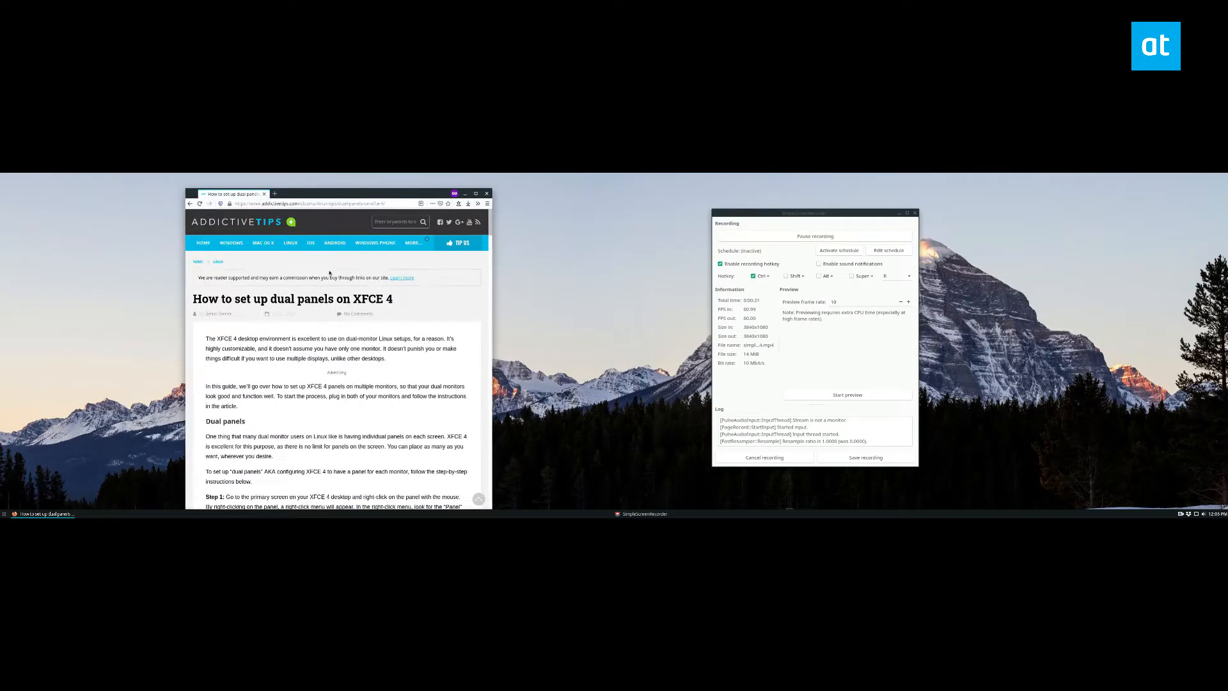
{"action": "scroll", "scroll_direction": "down", "scroll_amount": 3}
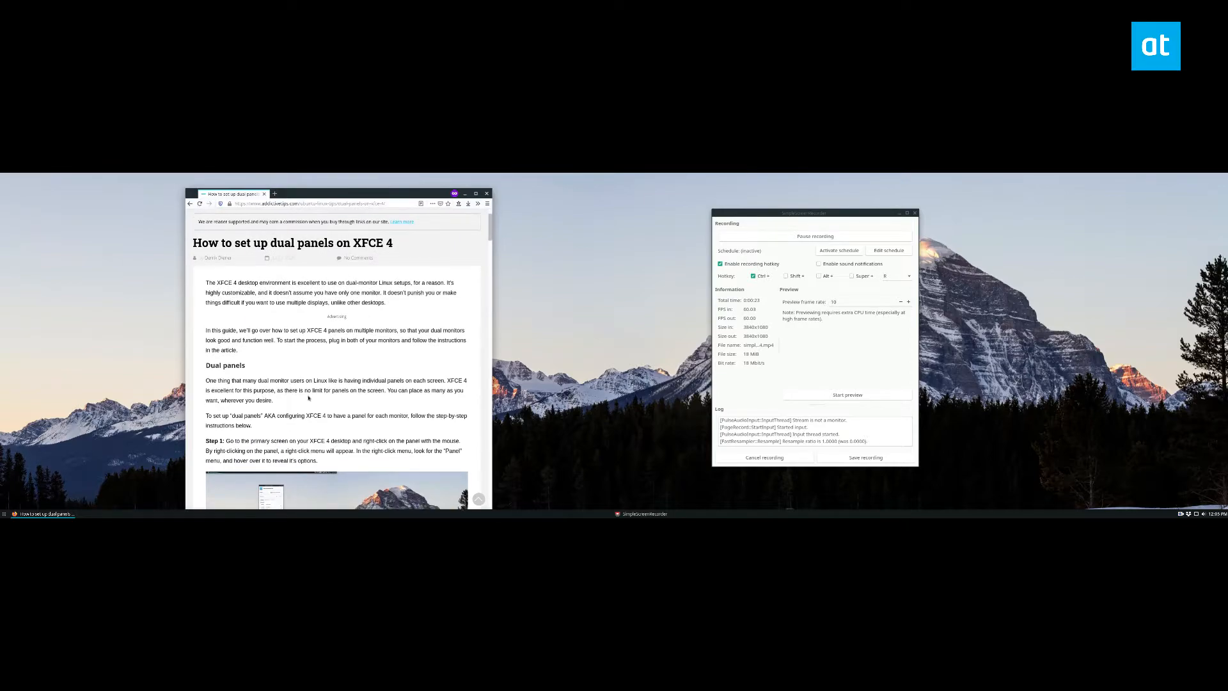
{"action": "scroll", "scroll_direction": "down", "scroll_amount": 3}
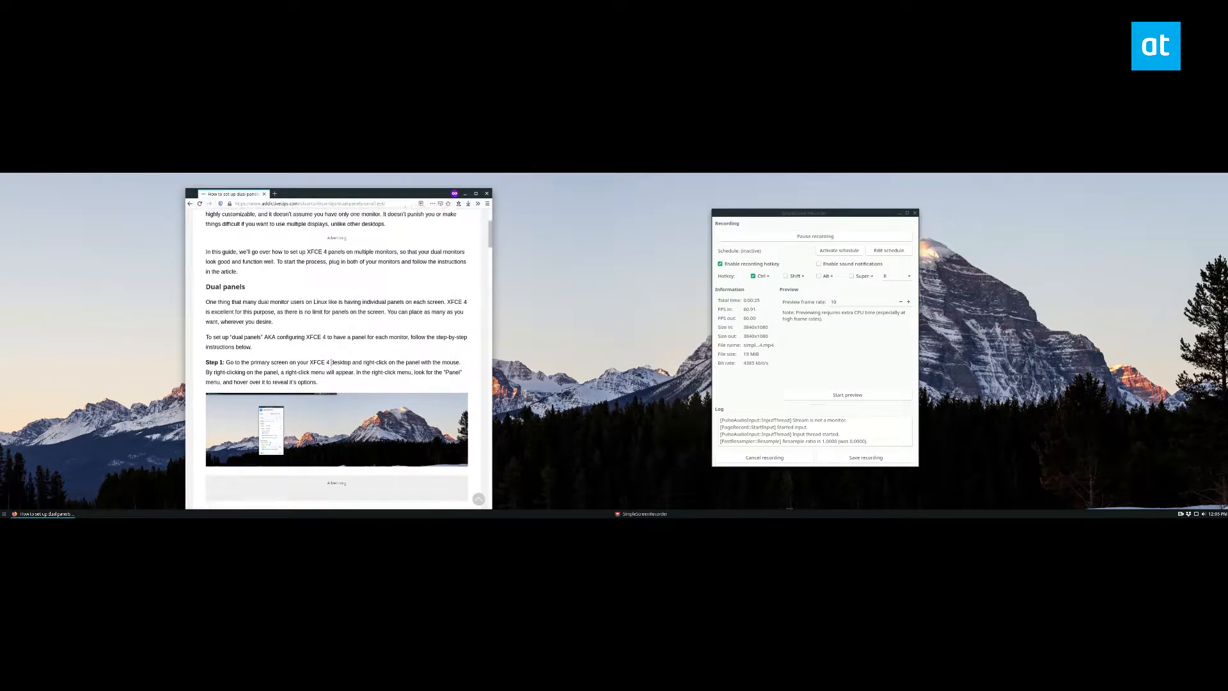
{"action": "scroll", "scroll_direction": "down", "scroll_amount": 3}
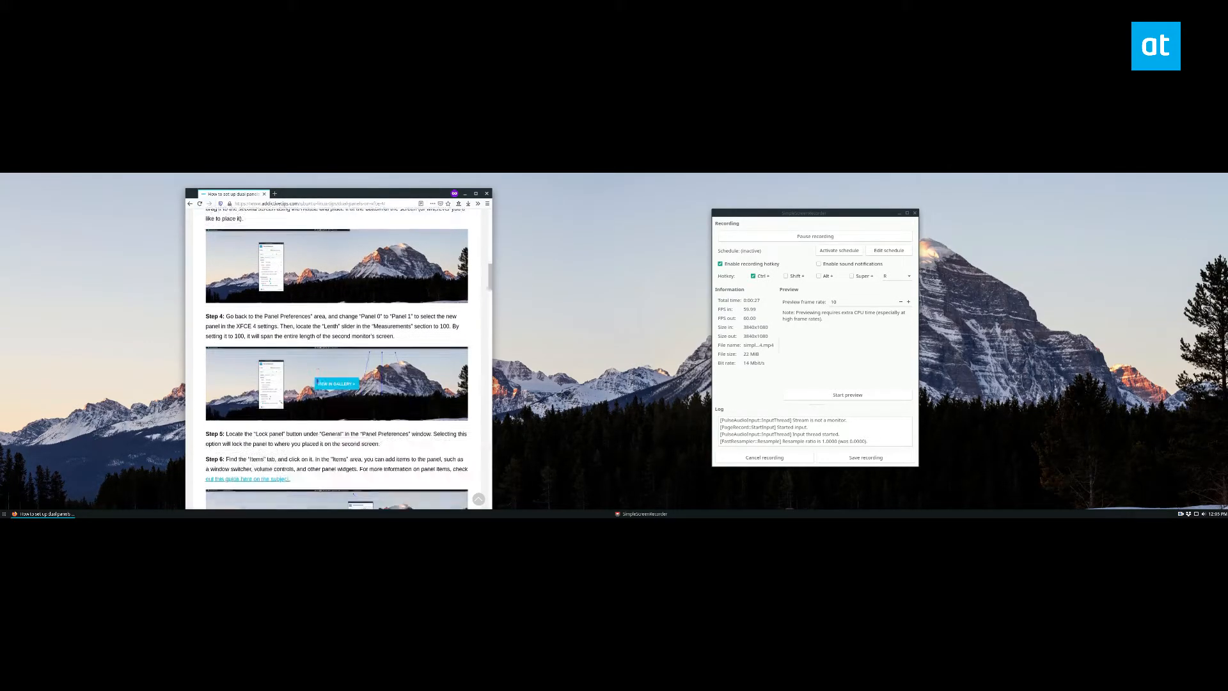
{"action": "scroll", "scroll_direction": "down", "scroll_amount": 3}
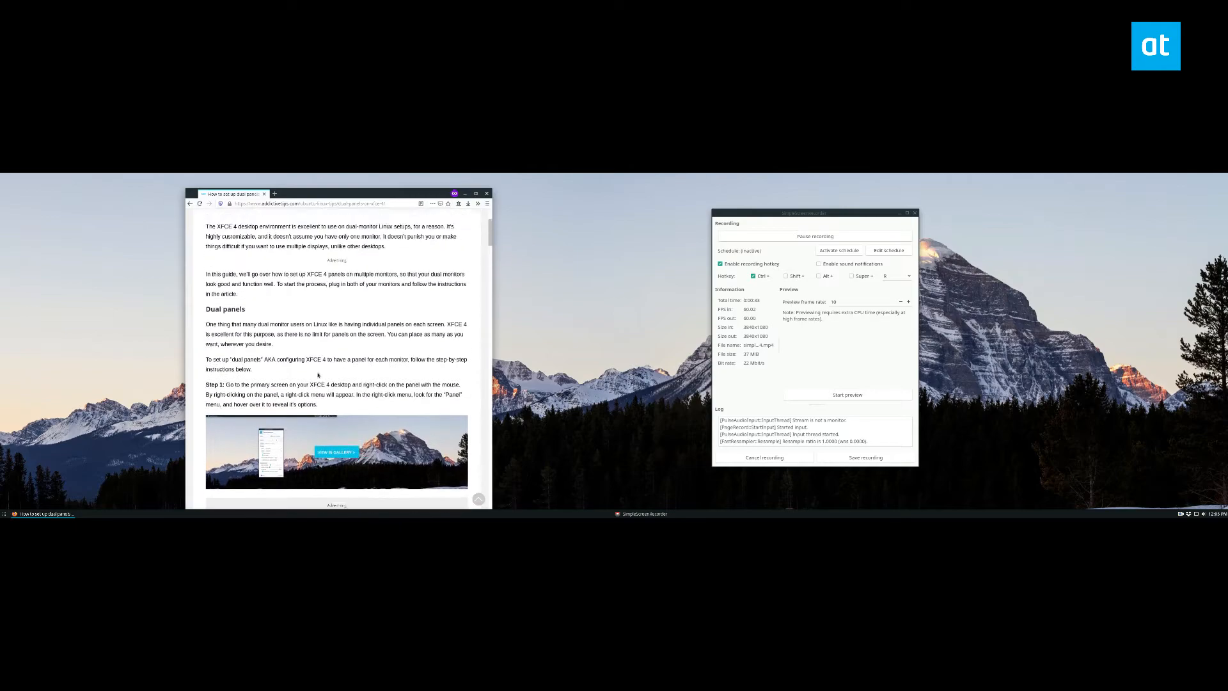
{"action": "scroll", "scroll_direction": "down", "scroll_amount": 3}
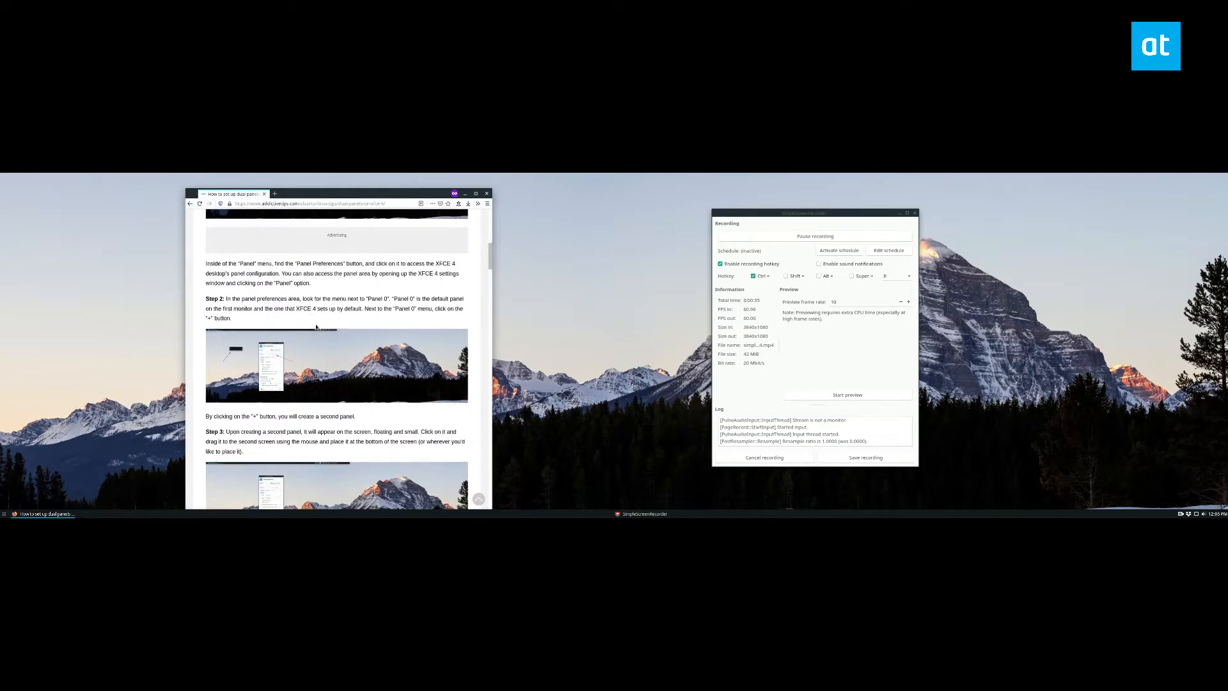
{"action": "scroll", "scroll_direction": "down", "scroll_amount": 3}
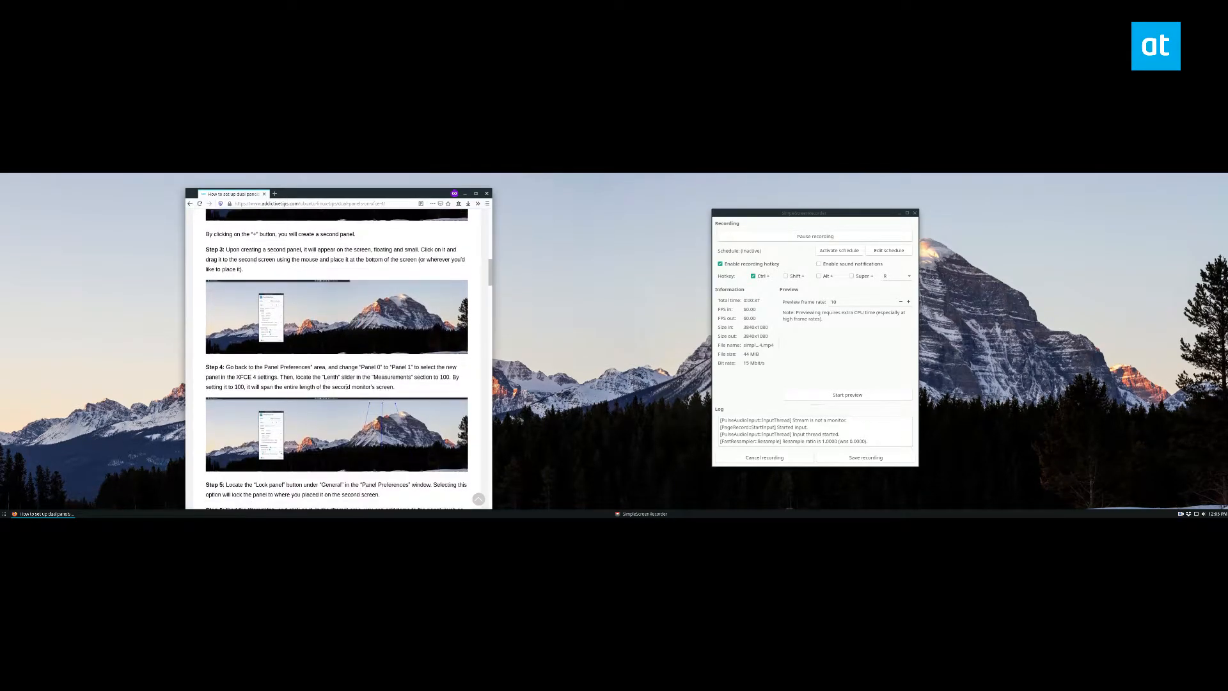
{"action": "scroll", "scroll_direction": "down", "scroll_amount": 3}
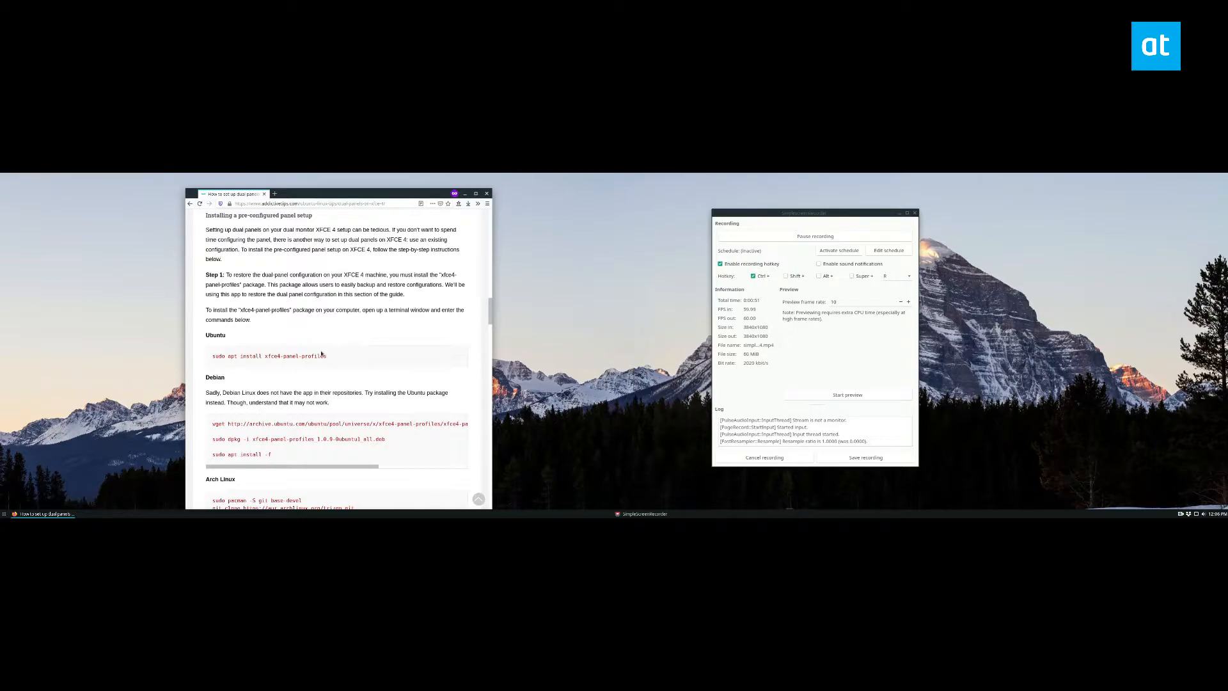
{"action": "scroll", "scroll_direction": "down", "scroll_amount": 3}
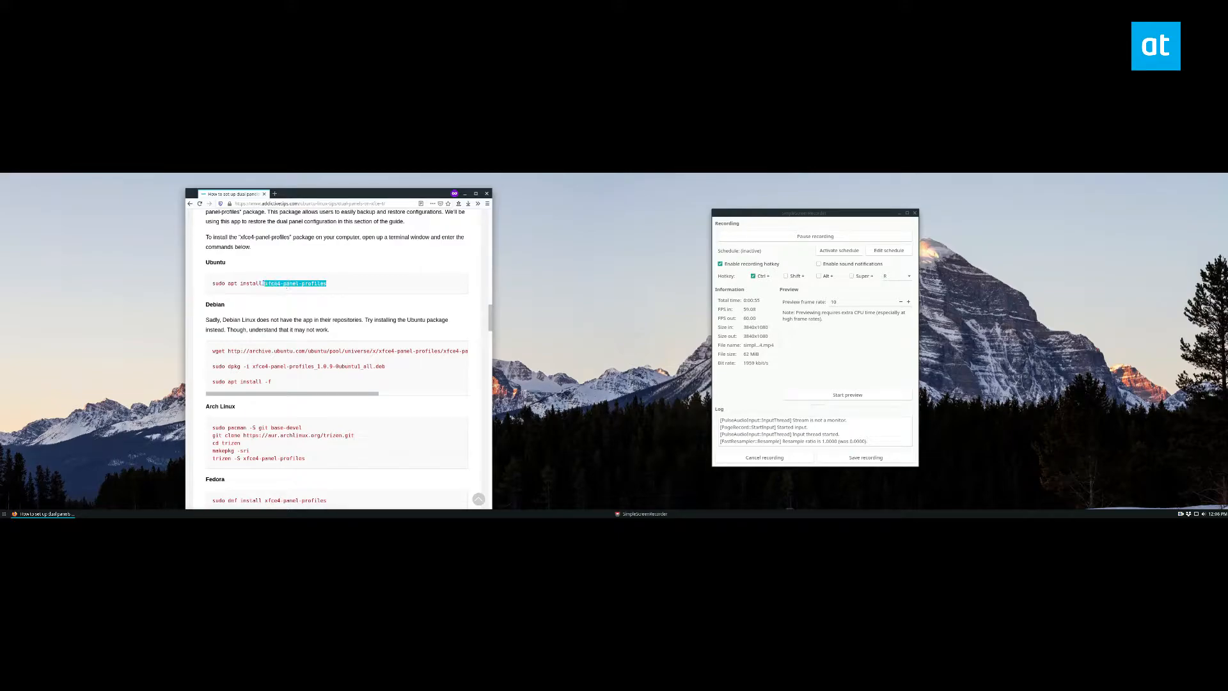
{"action": "scroll", "scroll_direction": "down", "scroll_amount": 3}
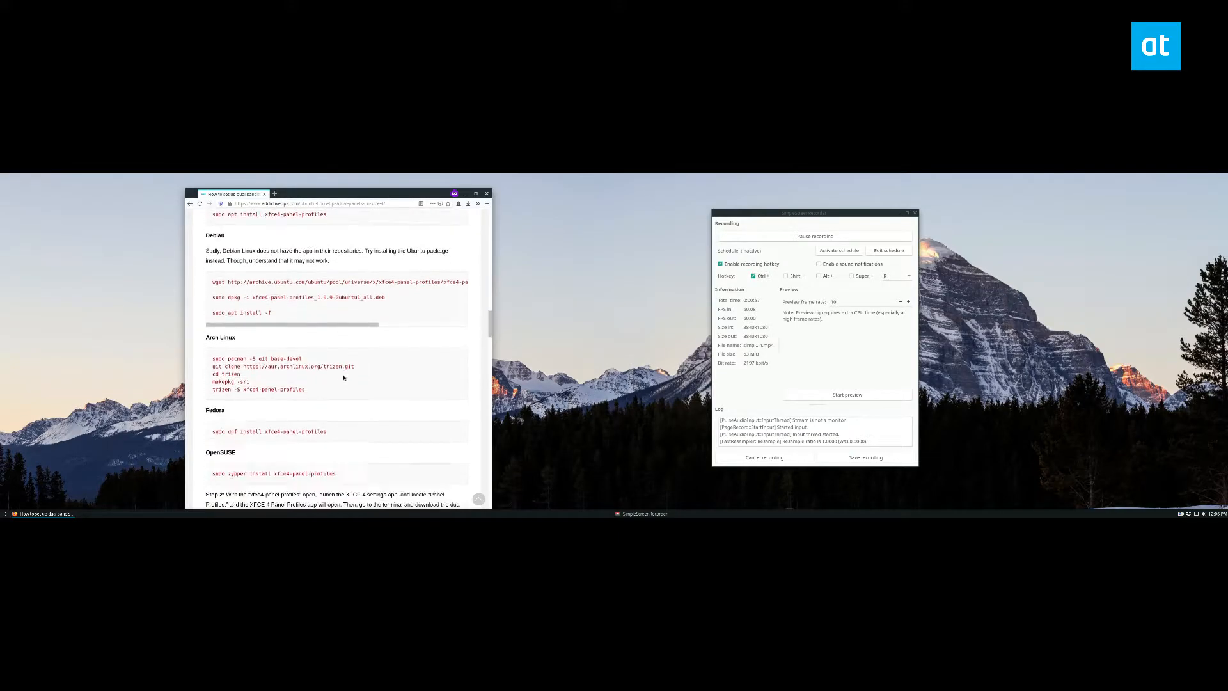
{"action": "scroll", "scroll_direction": "down", "scroll_amount": 3}
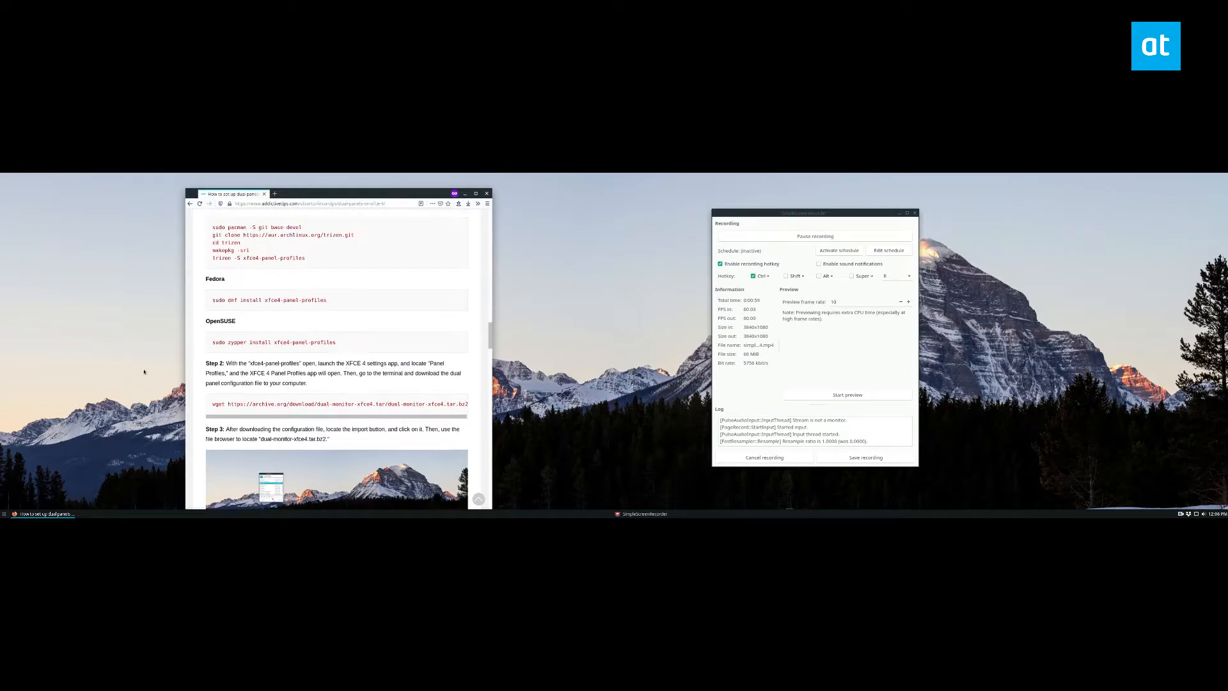
- Apply a saved profile in Panel Profiles, then select the article's wget command
{"action": "left_click", "coordinate": [3, 513]}
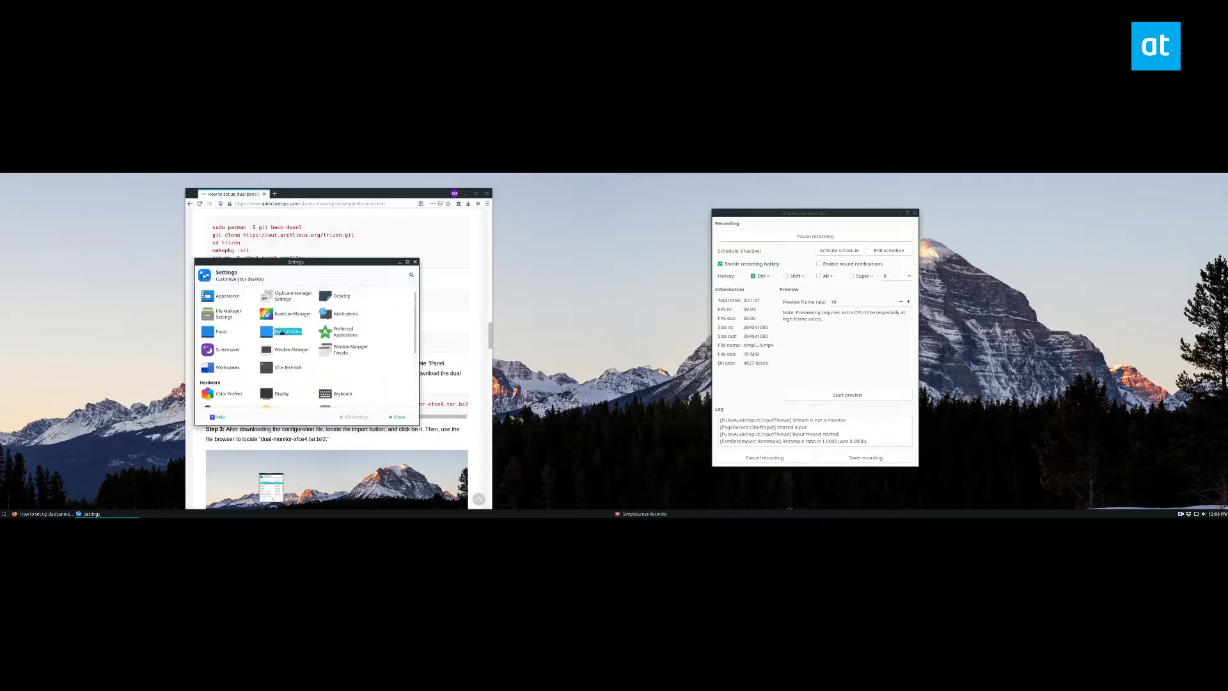
{"action": "left_click", "coordinate": [289, 331]}
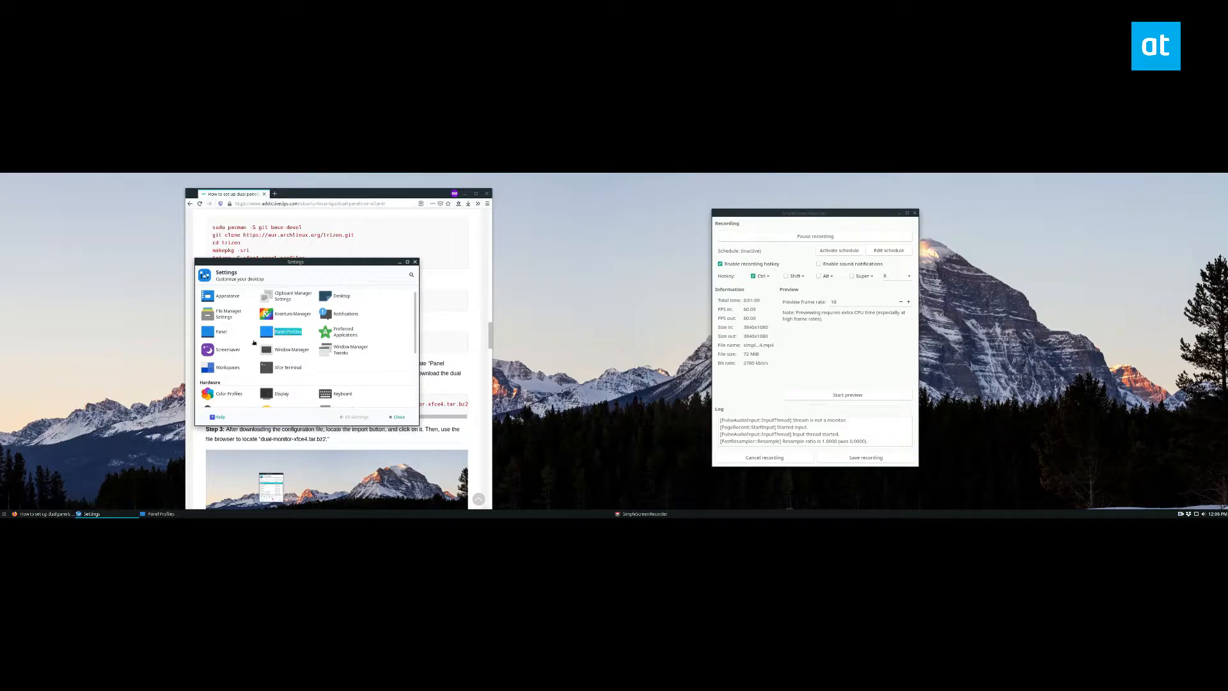
{"action": "left_click", "coordinate": [287, 331]}
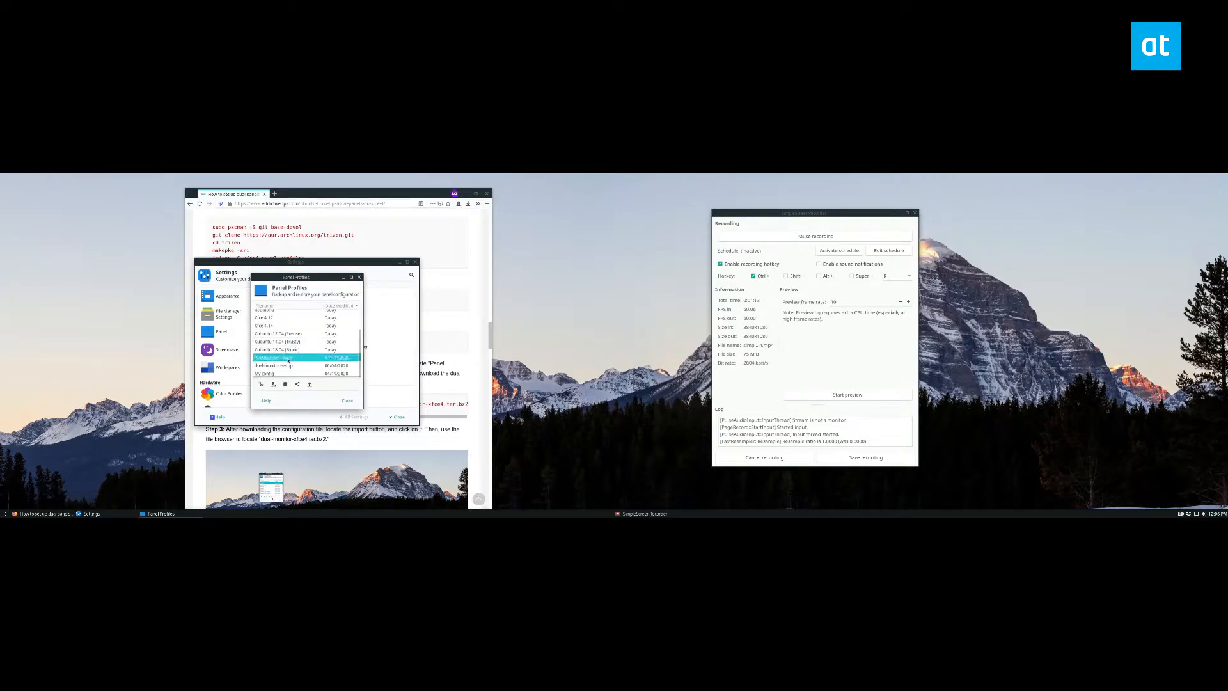
{"action": "left_click", "coordinate": [294, 366]}
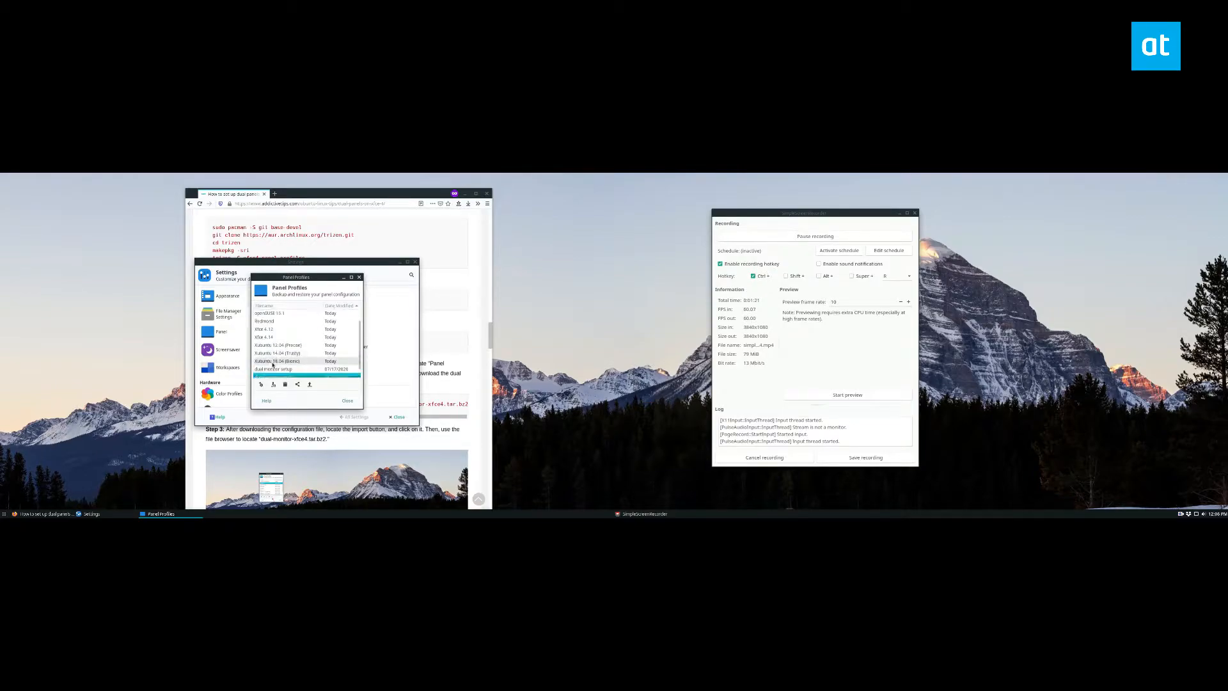
{"action": "left_click", "coordinate": [308, 385]}
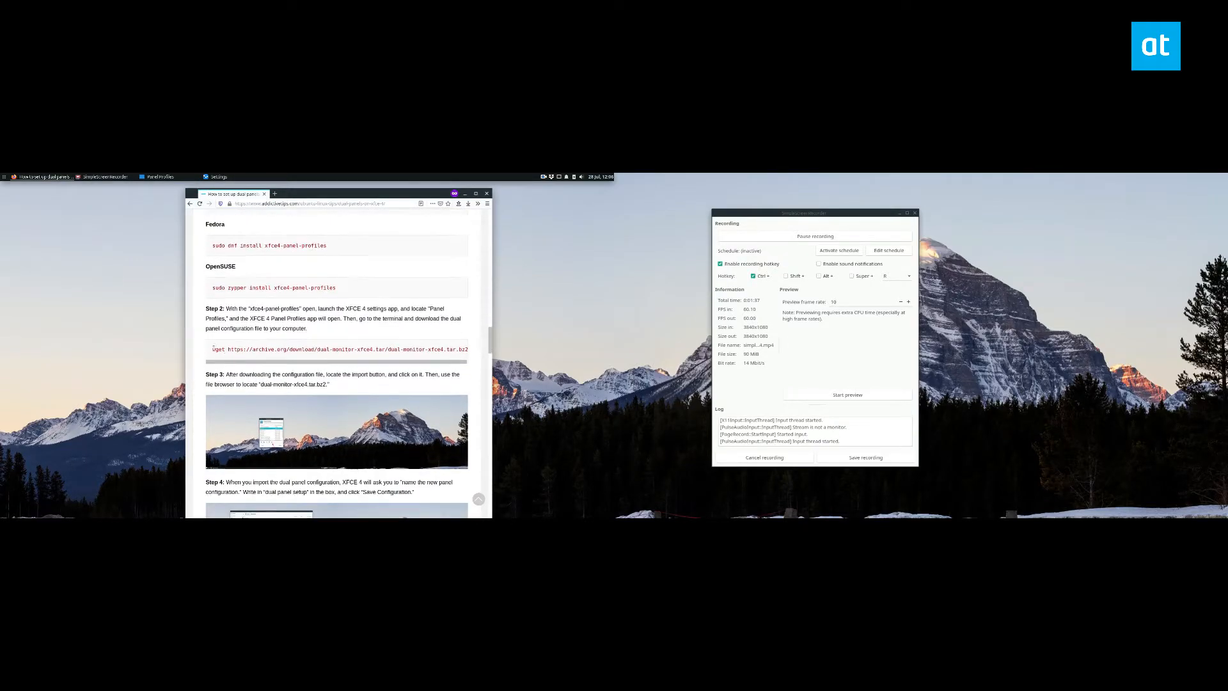
{"action": "triple_click", "coordinate": [337, 349]}
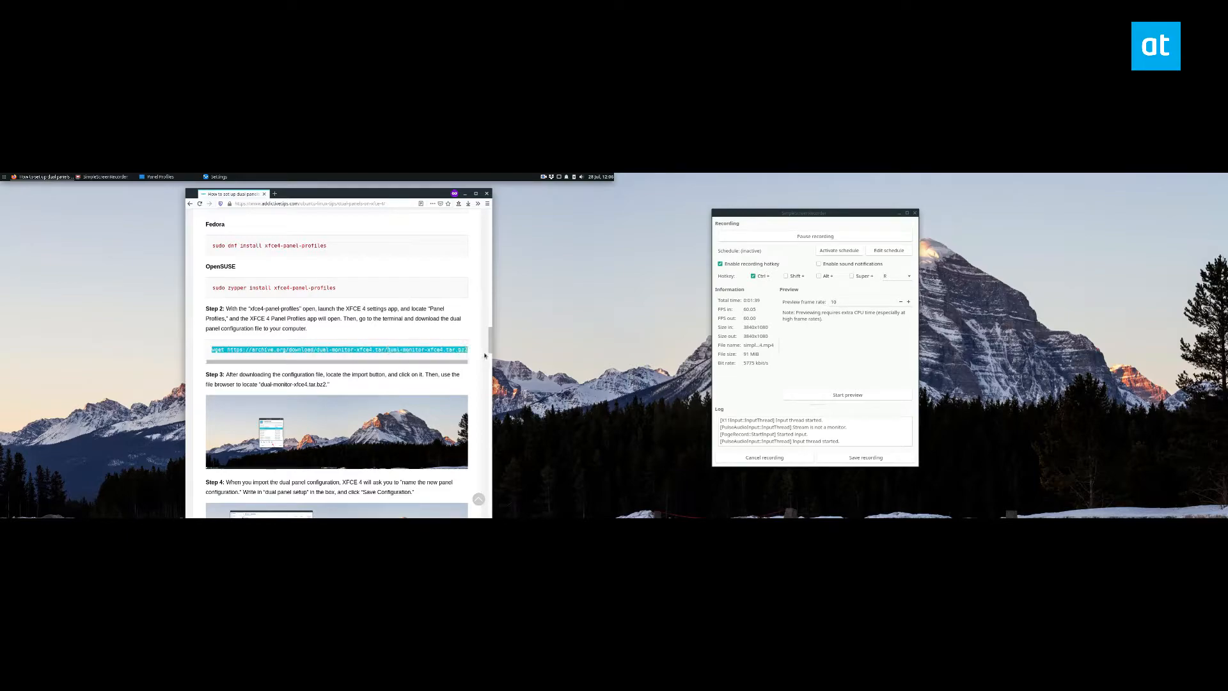
{"action": "left_click", "coordinate": [8, 177]}
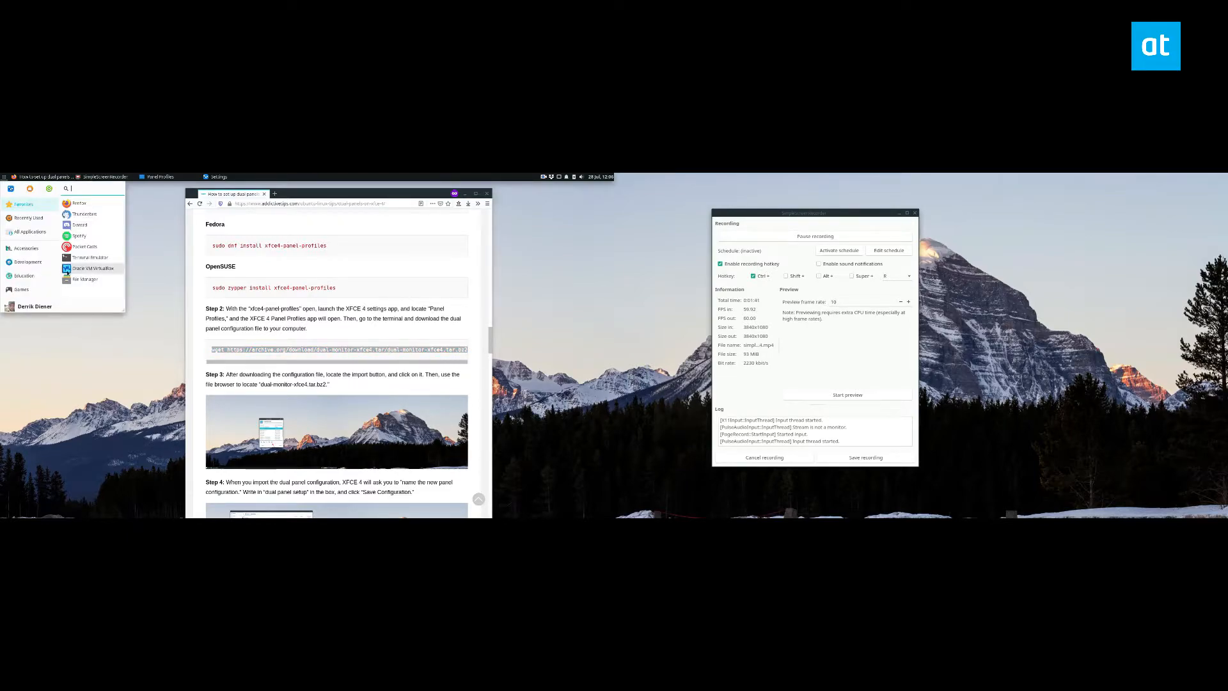
- Launch Terminal Emulator and enter wget for archive.org's dual-monitor-xfce4.tar.bz2
{"action": "left_click", "coordinate": [89, 257]}
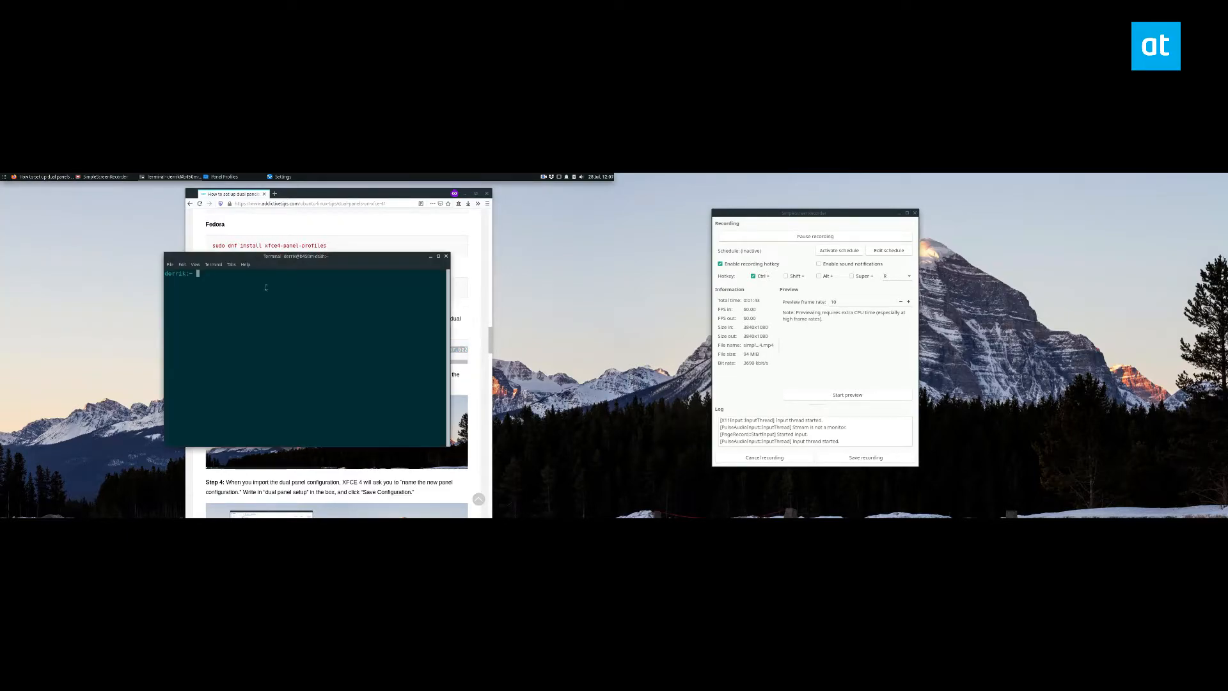
{"action": "type", "text": "wget https://archive.org/download/dual-monitor-xfce4.tar/dual-monitor-xfce4.tar.bz2"}
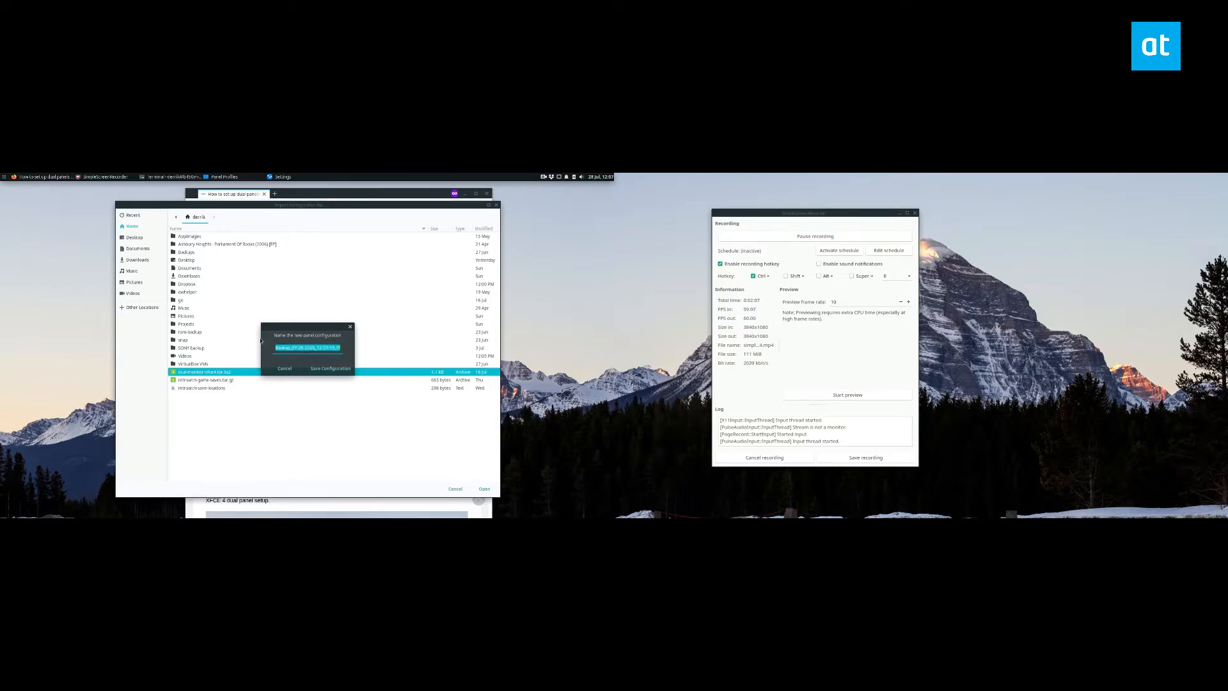
- Name the imported dual-monitor configuration 'dual moni'
{"action": "type", "text": "dual moni"}
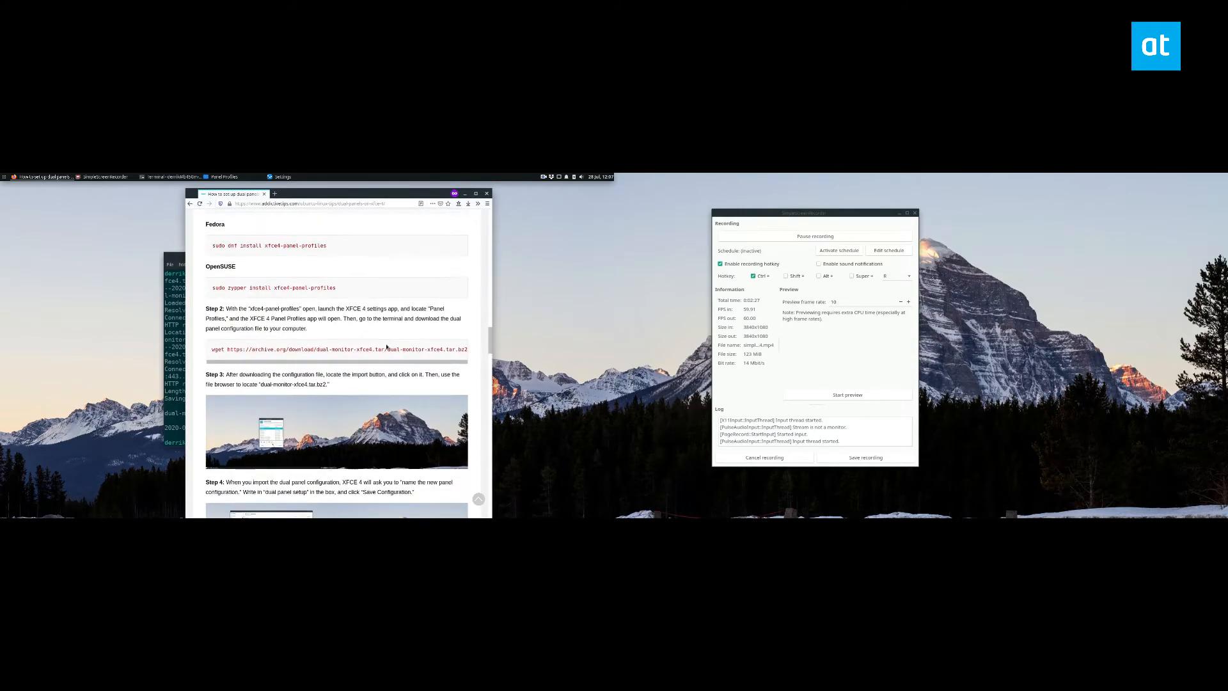
{"action": "scroll", "scroll_direction": "down", "scroll_amount": 3}
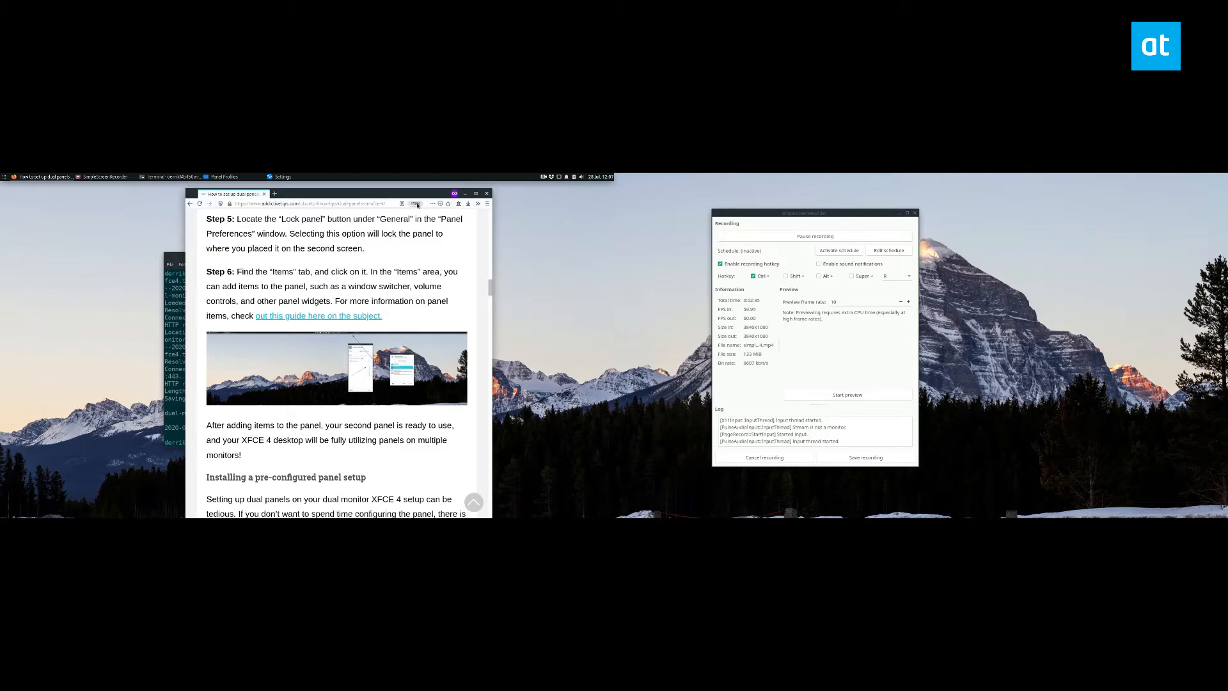
{"action": "scroll", "scroll_direction": "down", "scroll_amount": 3}
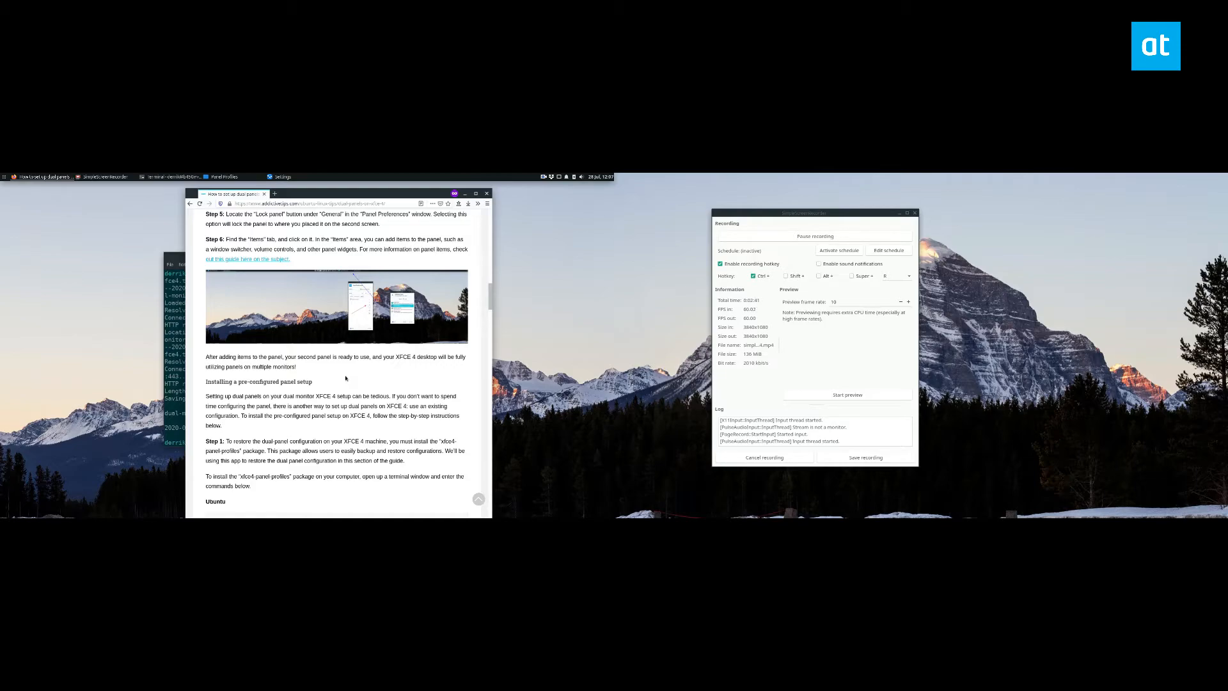
{"action": "scroll", "scroll_direction": "down", "scroll_amount": 3}
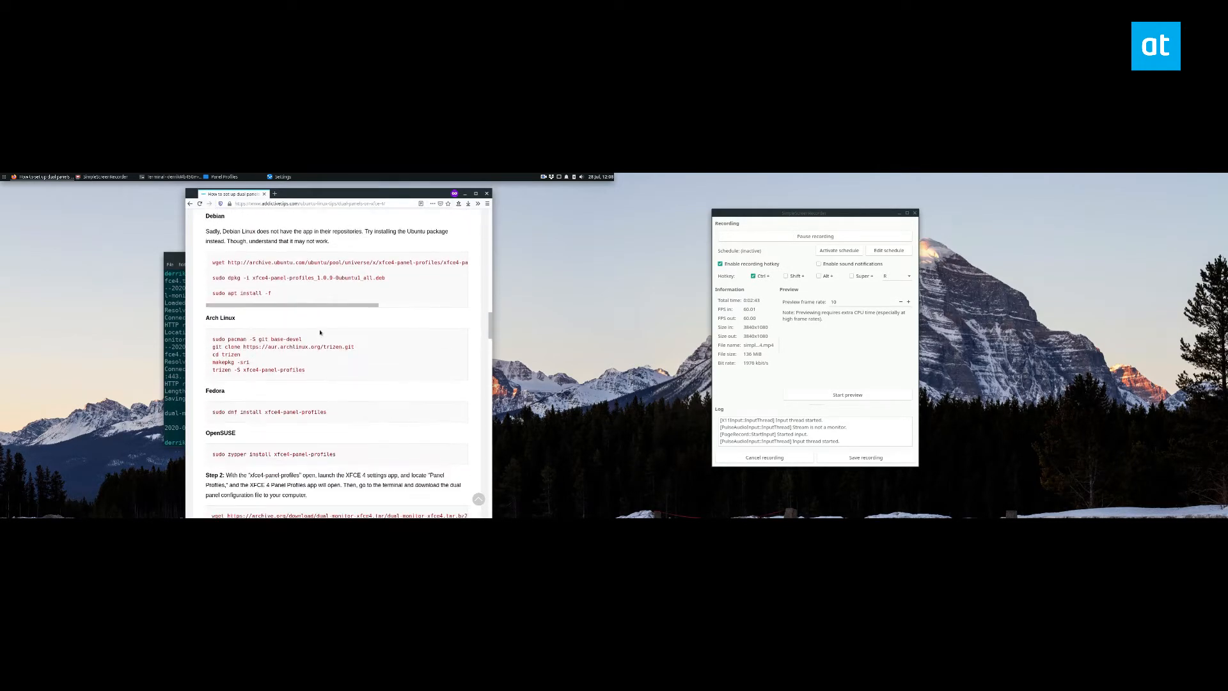
- Reopen Panel Profiles and apply the imported dual monitor xfce4 configuration
{"action": "left_click", "coordinate": [221, 176]}
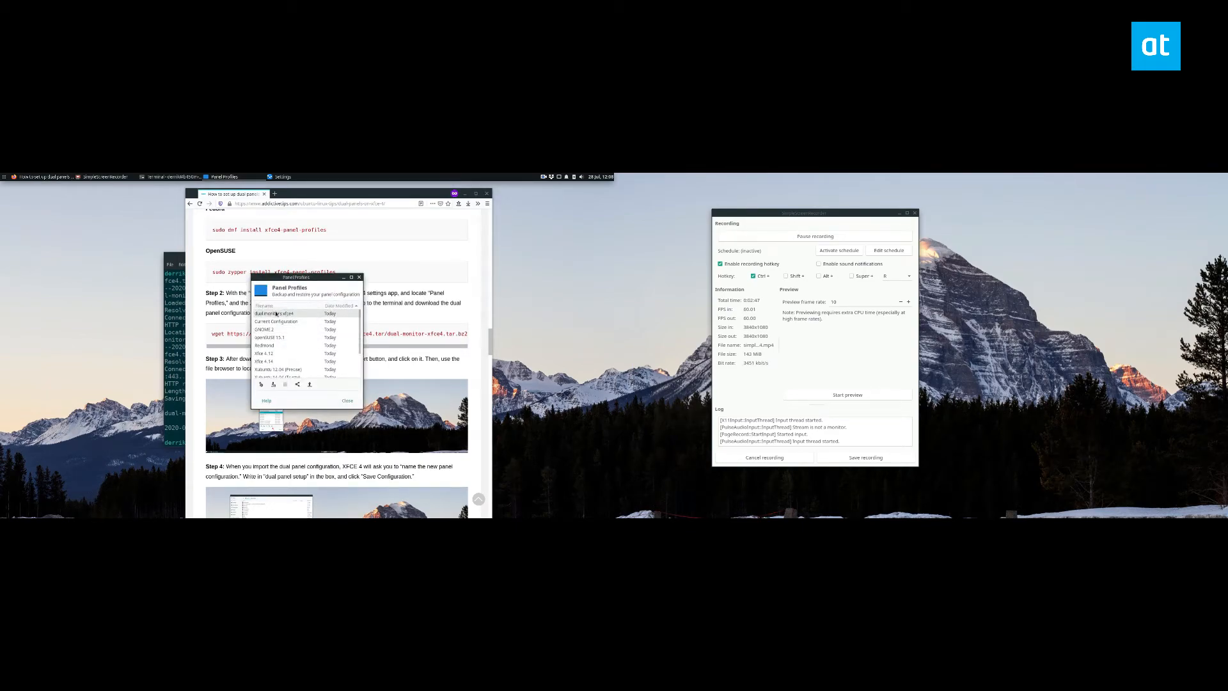
{"action": "left_click", "coordinate": [275, 314]}
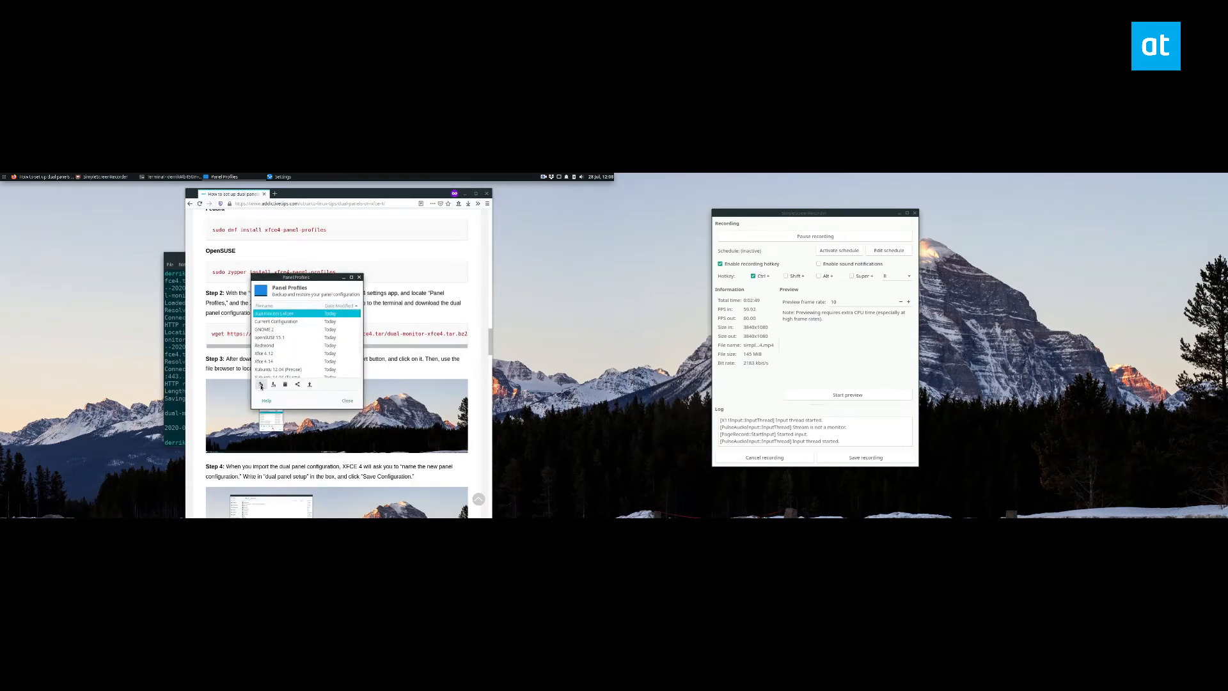
{"action": "left_click", "coordinate": [261, 384]}
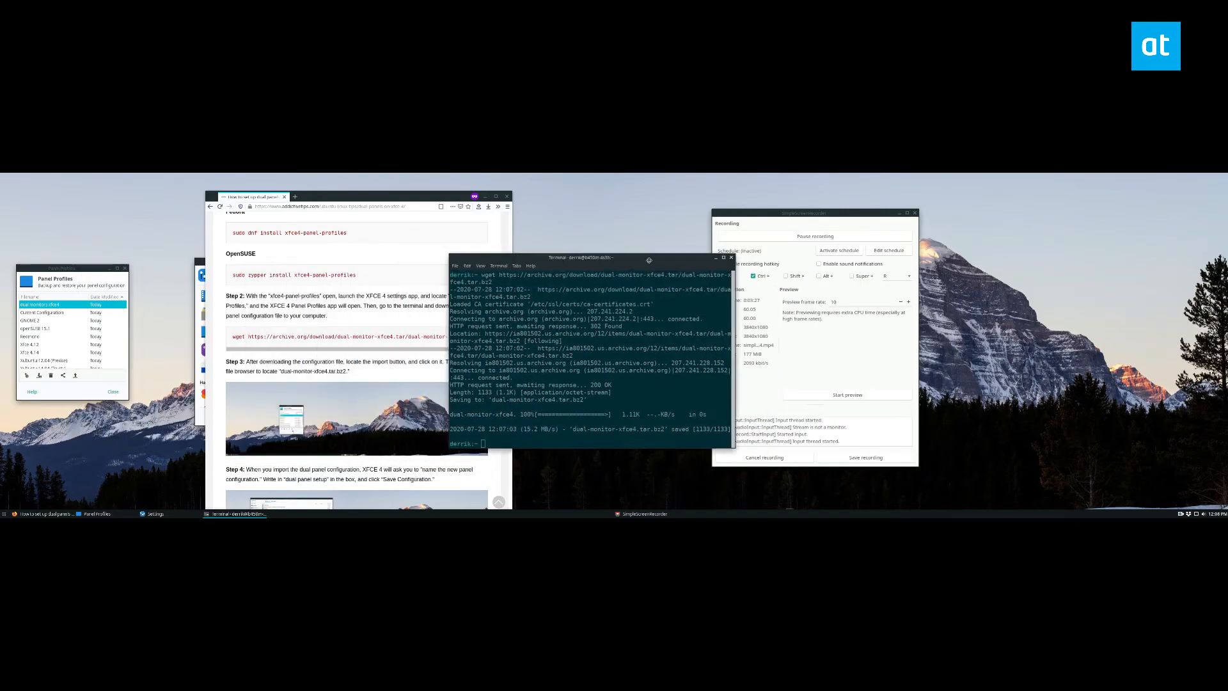
- Move the terminal left, raise Firefox, and scroll to the second-panel setup steps
{"action": "left_click_drag", "start_coordinate": [583, 258], "coordinate": [270, 220]}
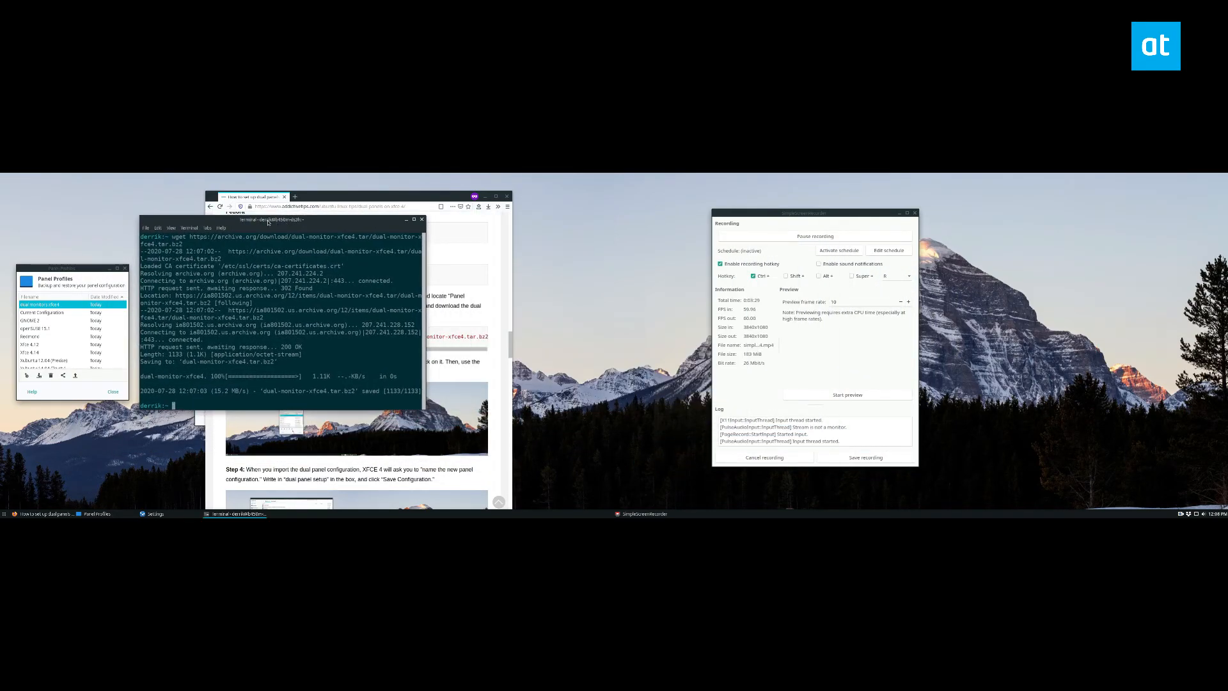
{"action": "left_click", "coordinate": [6, 513]}
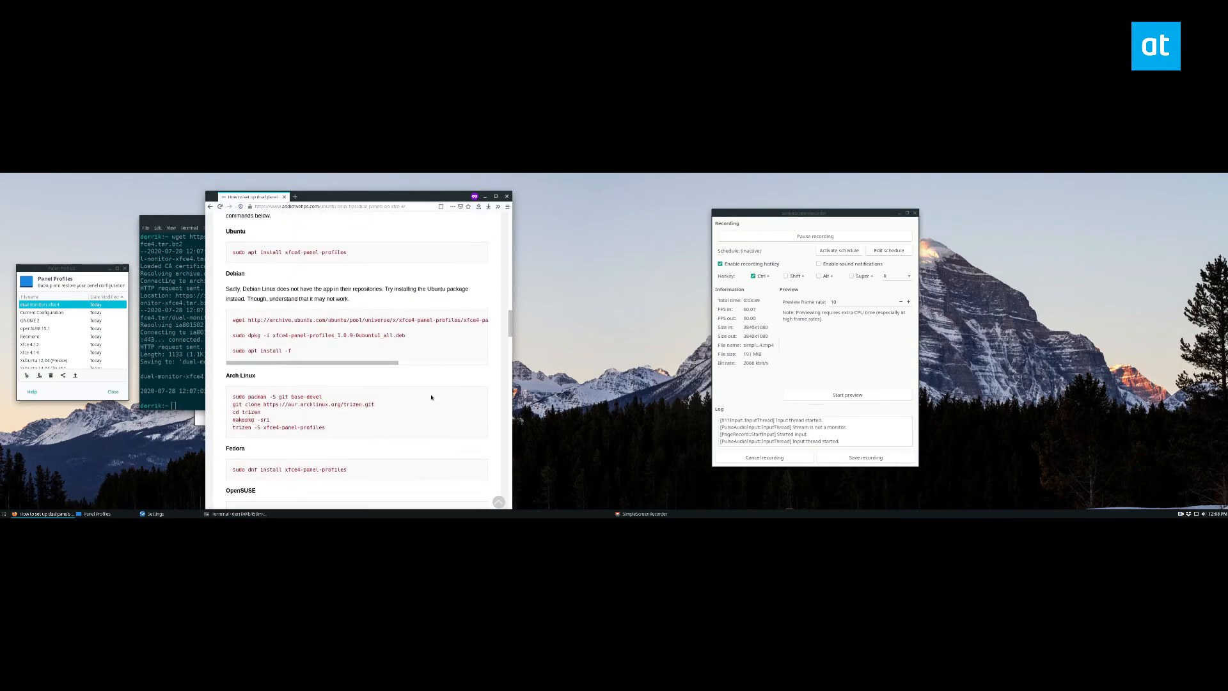
{"action": "scroll", "scroll_direction": "down", "scroll_amount": 3}
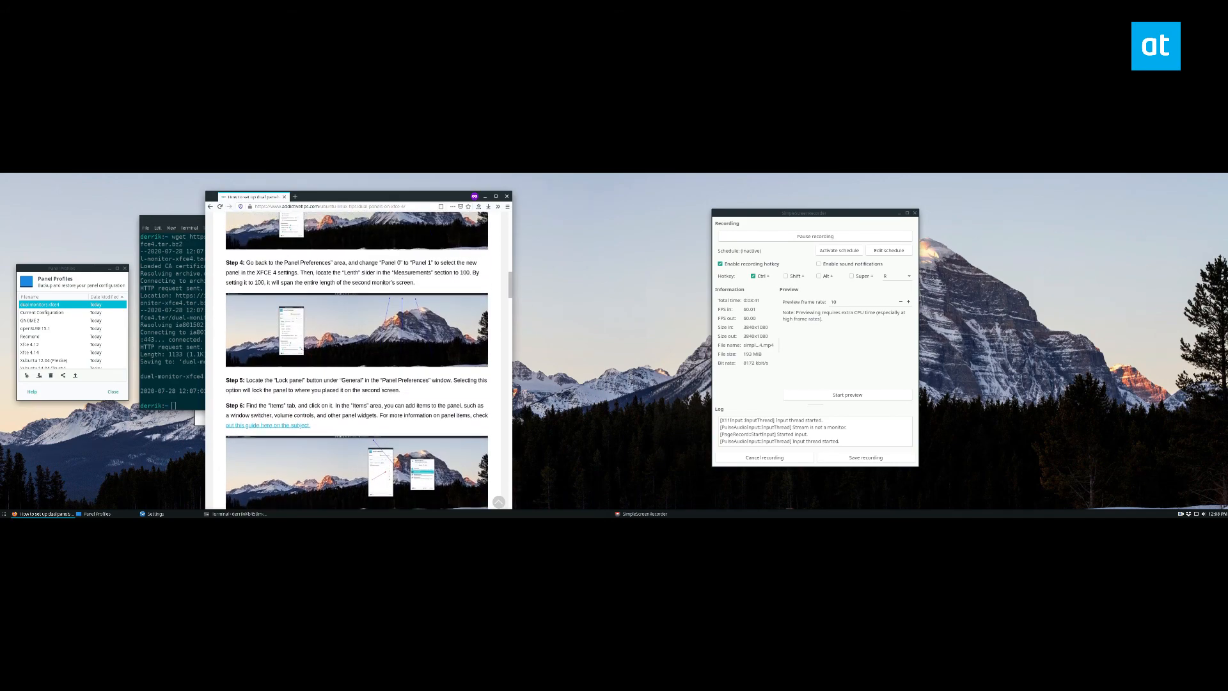